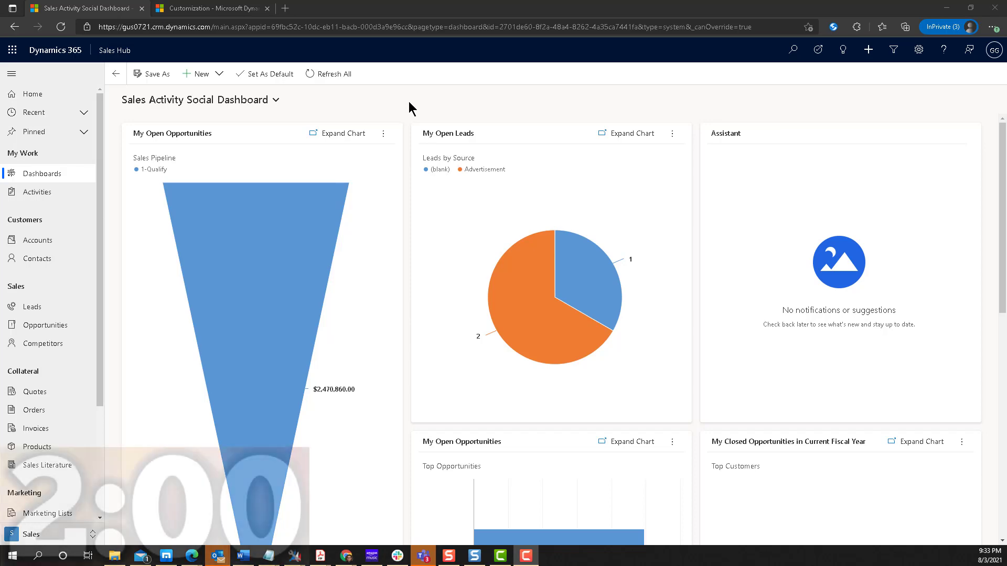
Step: Open the 'Interested in our newer offerings' opportunity from the open opportunities list
{"action": "left_click", "coordinate": [45, 324]}
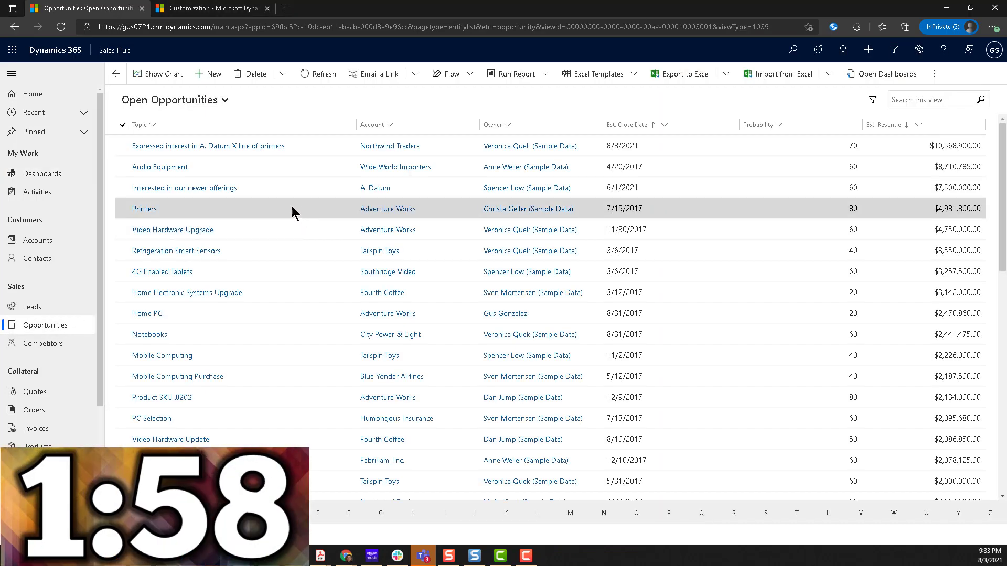
{"action": "left_click", "coordinate": [185, 188]}
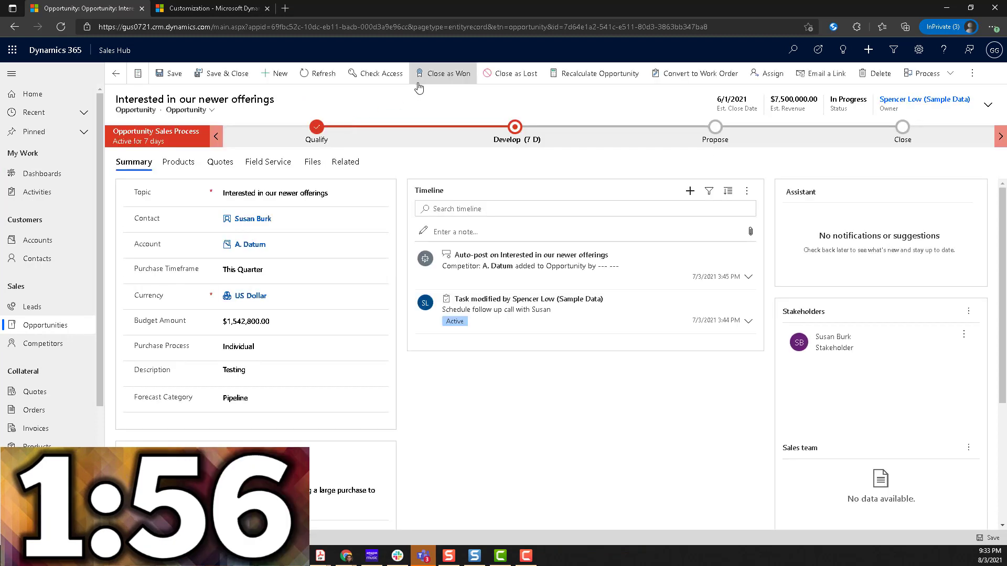
{"action": "mouse_move", "coordinate": [522, 103]}
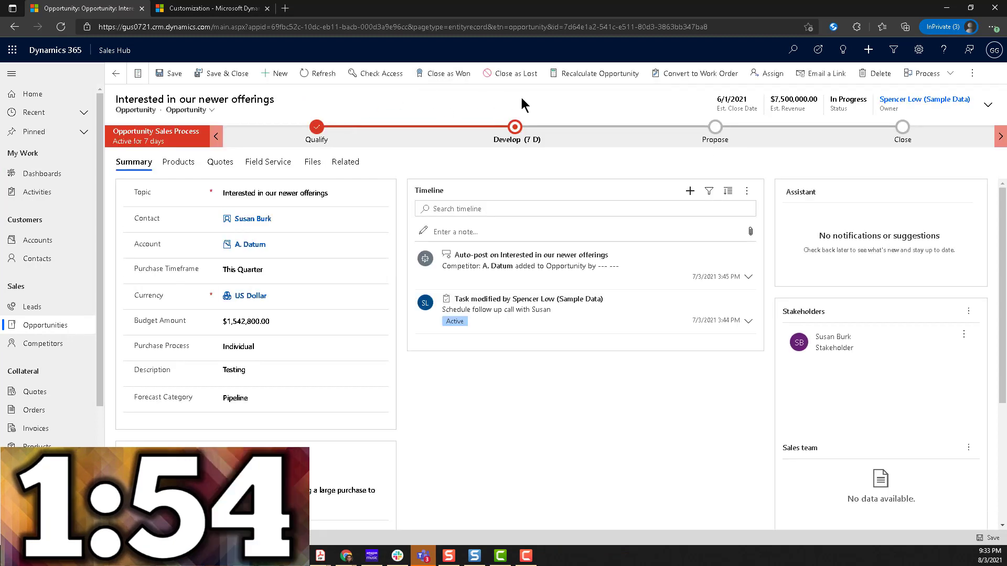
Step: Show the Develop stage flyout to inspect the Customer Need field, then close it
{"action": "left_click", "coordinate": [515, 138]}
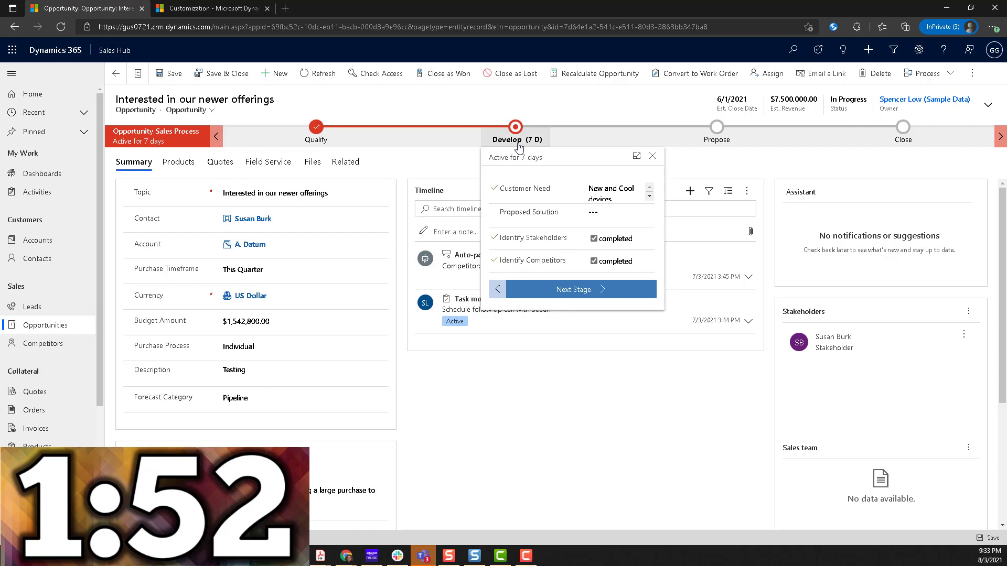
{"action": "mouse_move", "coordinate": [523, 201]}
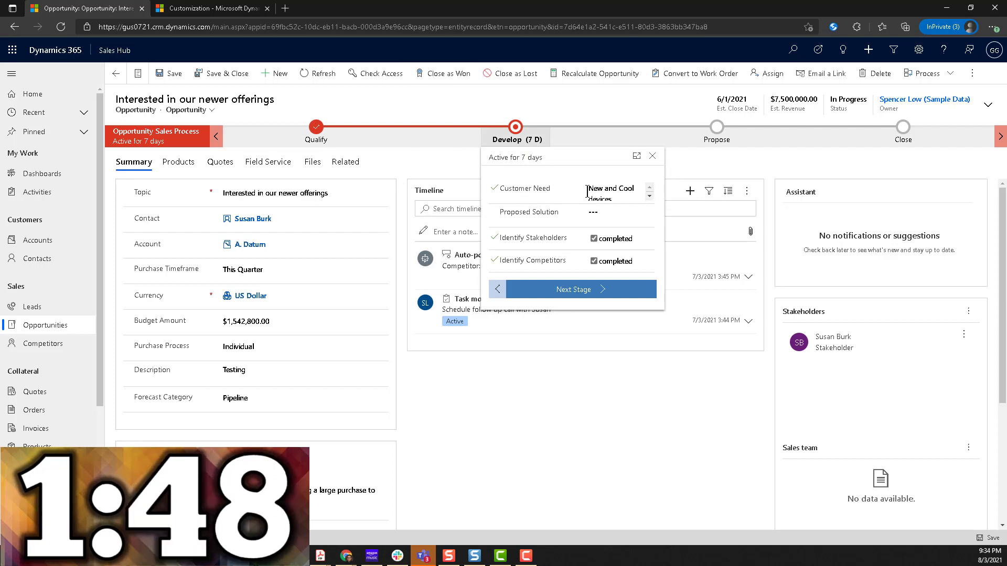
{"action": "mouse_move", "coordinate": [518, 193]}
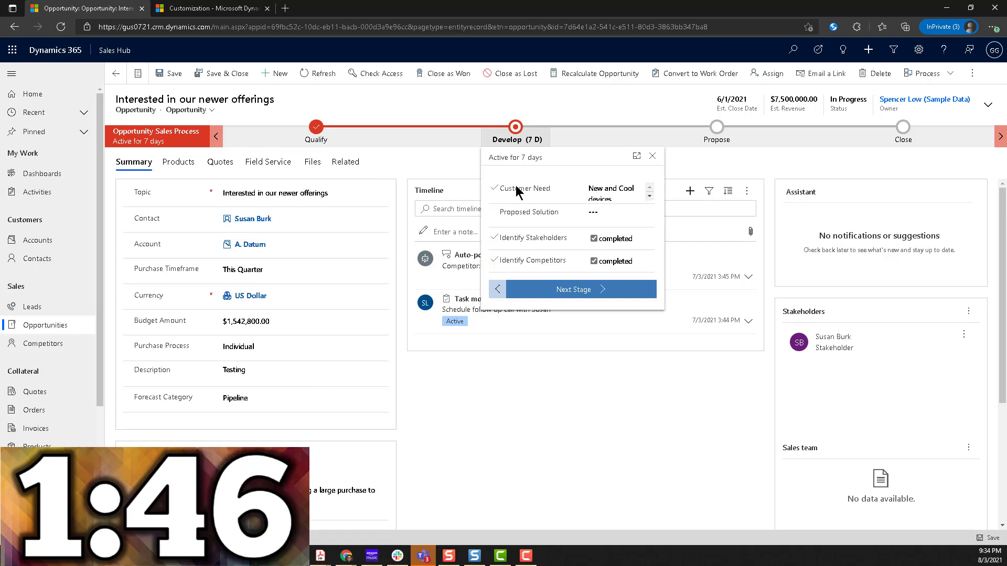
{"action": "mouse_move", "coordinate": [527, 181]}
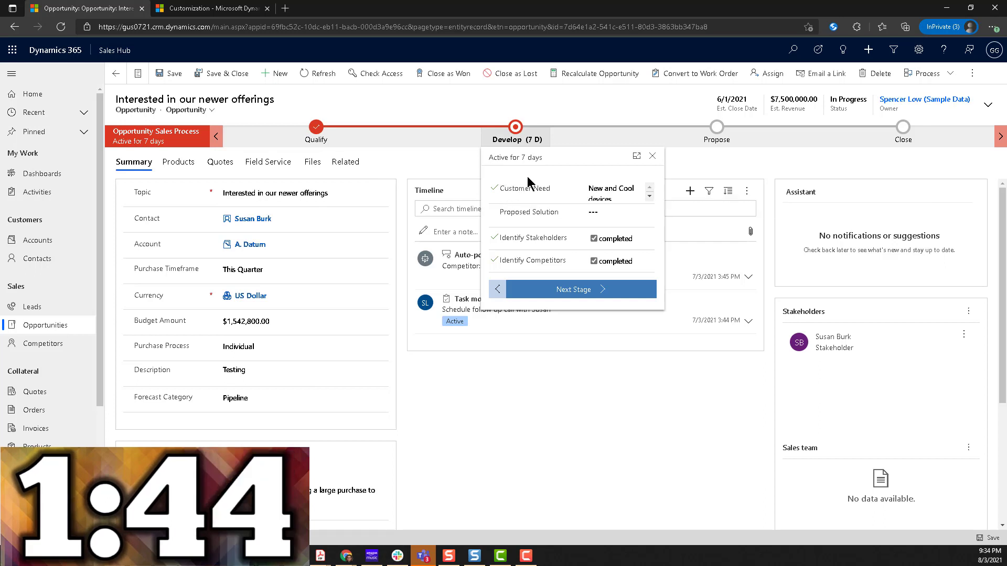
{"action": "left_click", "coordinate": [617, 188]}
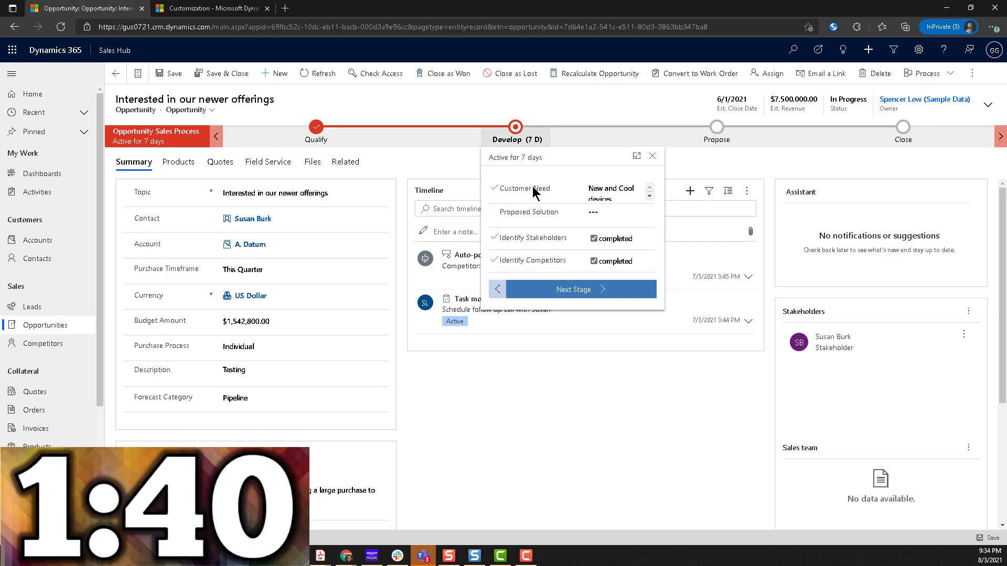
{"action": "mouse_move", "coordinate": [548, 190]}
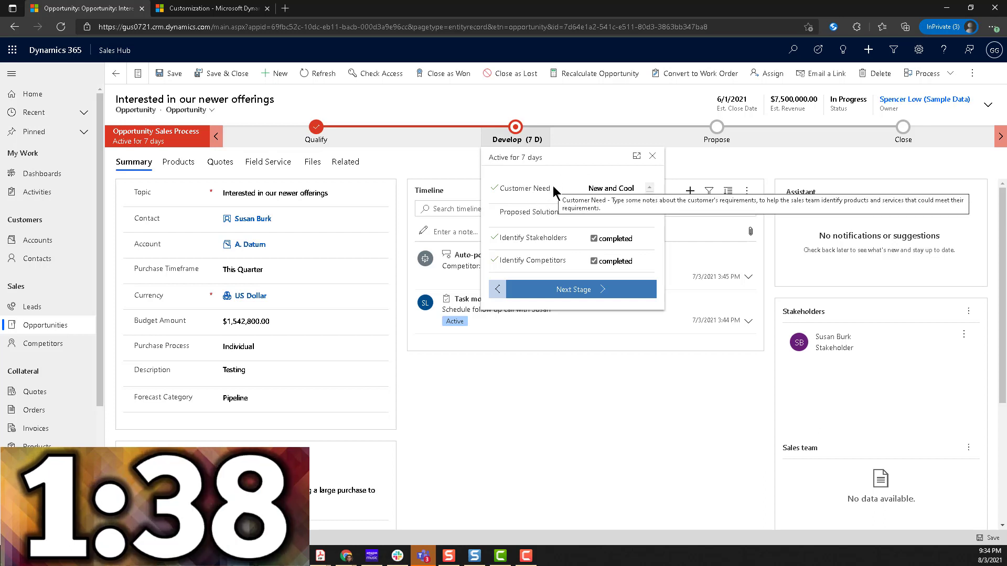
{"action": "mouse_move", "coordinate": [681, 102]}
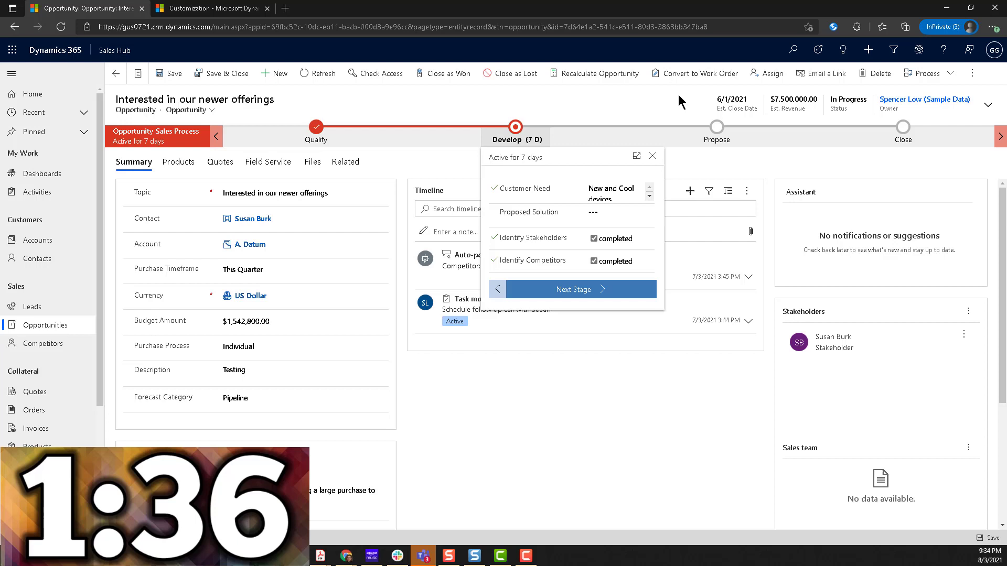
{"action": "mouse_move", "coordinate": [732, 105]}
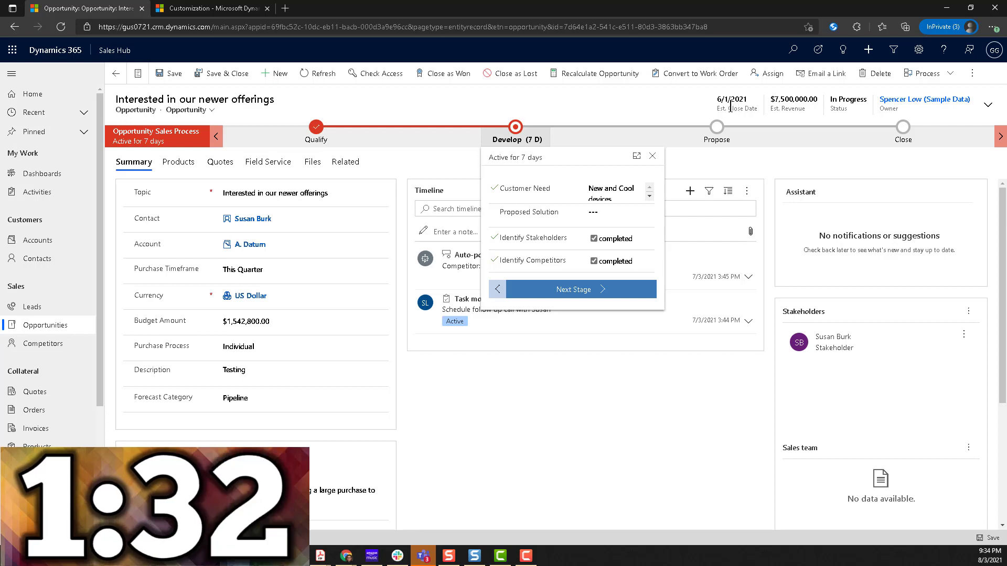
{"action": "mouse_move", "coordinate": [645, 111]}
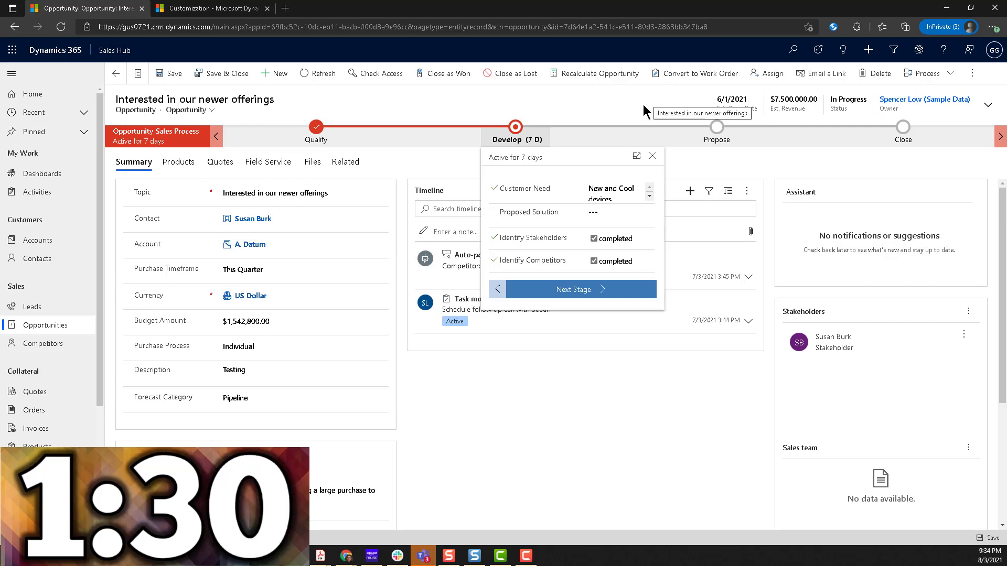
{"action": "mouse_move", "coordinate": [635, 113]}
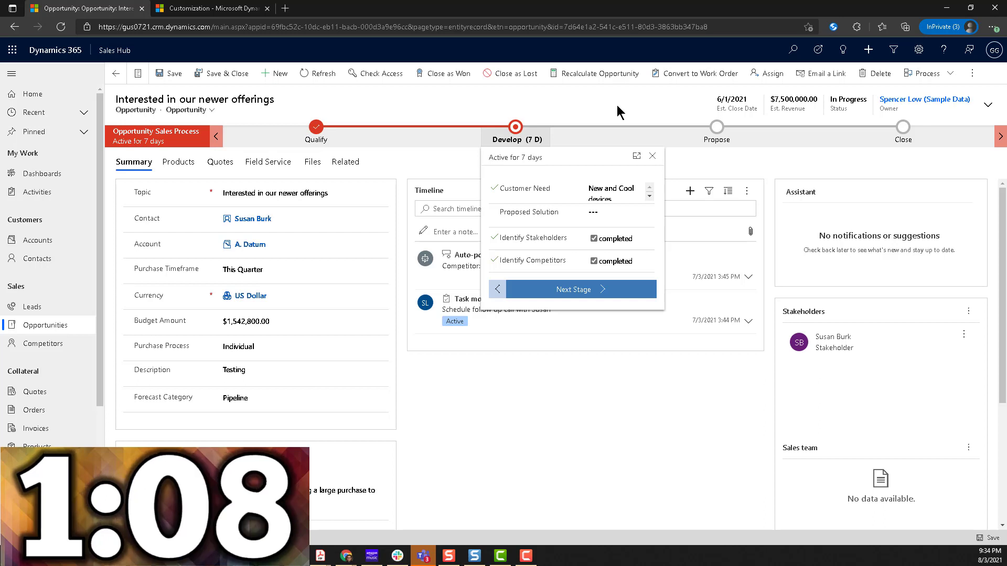
{"action": "left_click", "coordinate": [651, 156]}
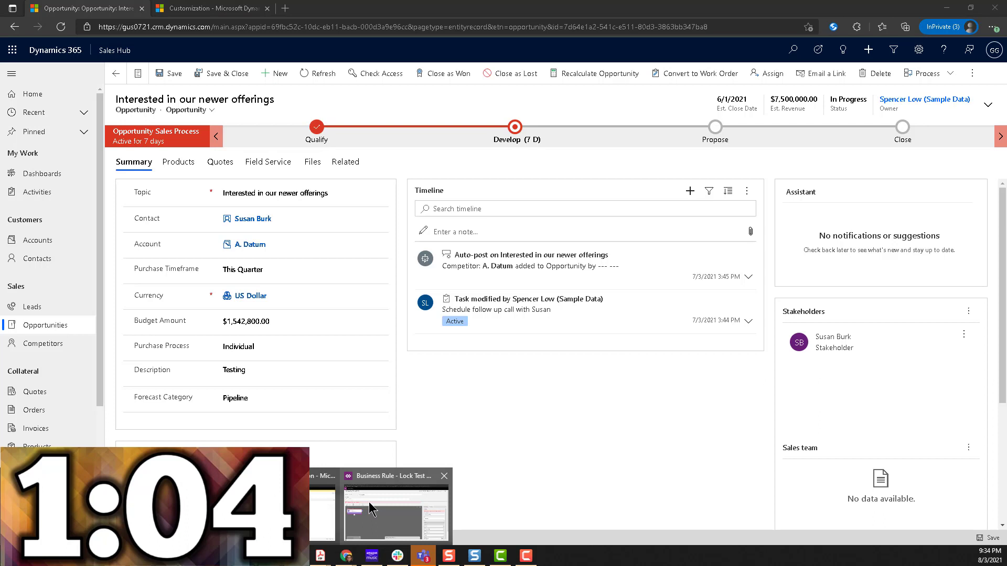
Step: Switch to the Customer Need Lock rule and show its available Components
{"action": "left_click", "coordinate": [395, 504]}
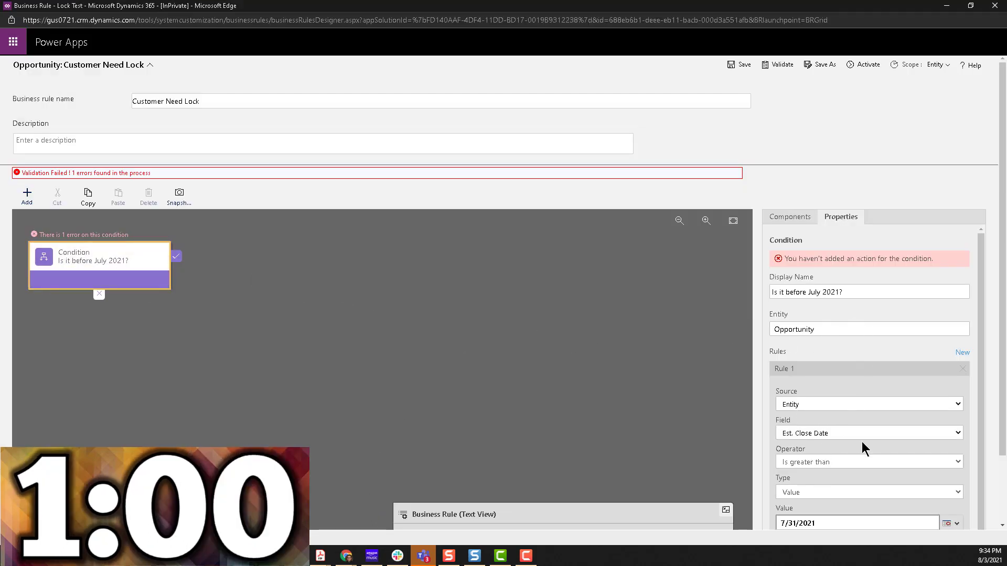
{"action": "scroll", "scroll_direction": "down", "scroll_amount": 3}
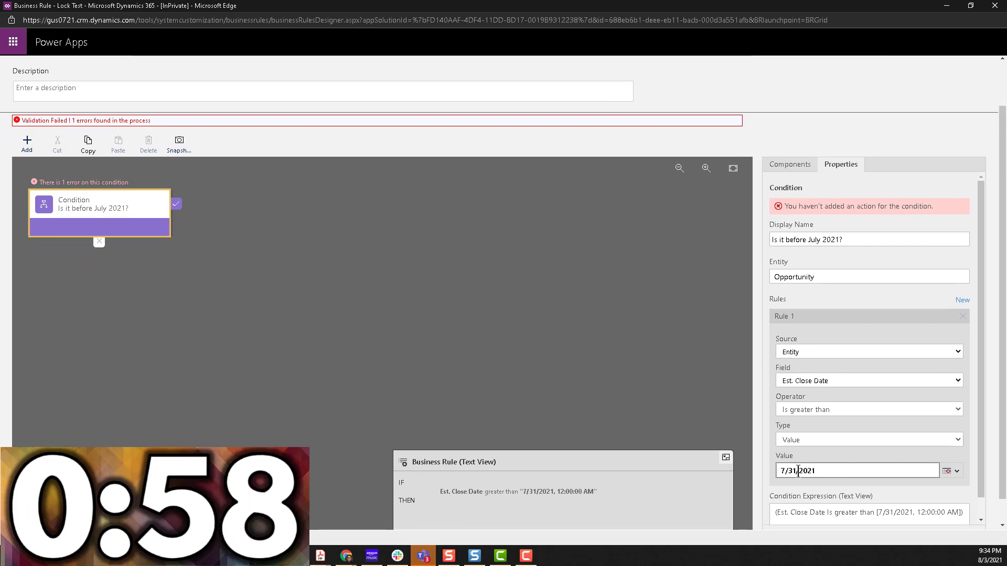
{"action": "mouse_move", "coordinate": [814, 418]}
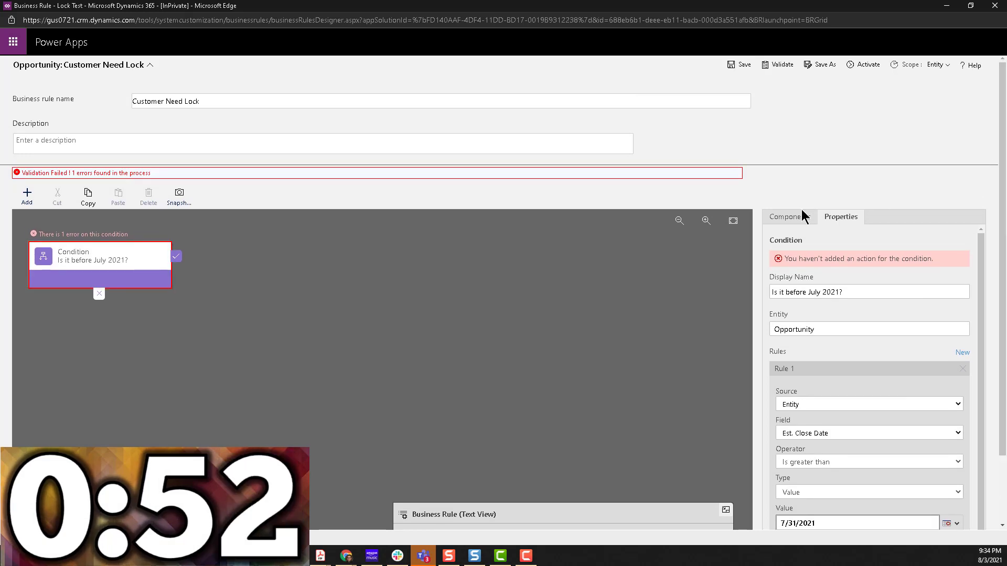
{"action": "left_click", "coordinate": [789, 218]}
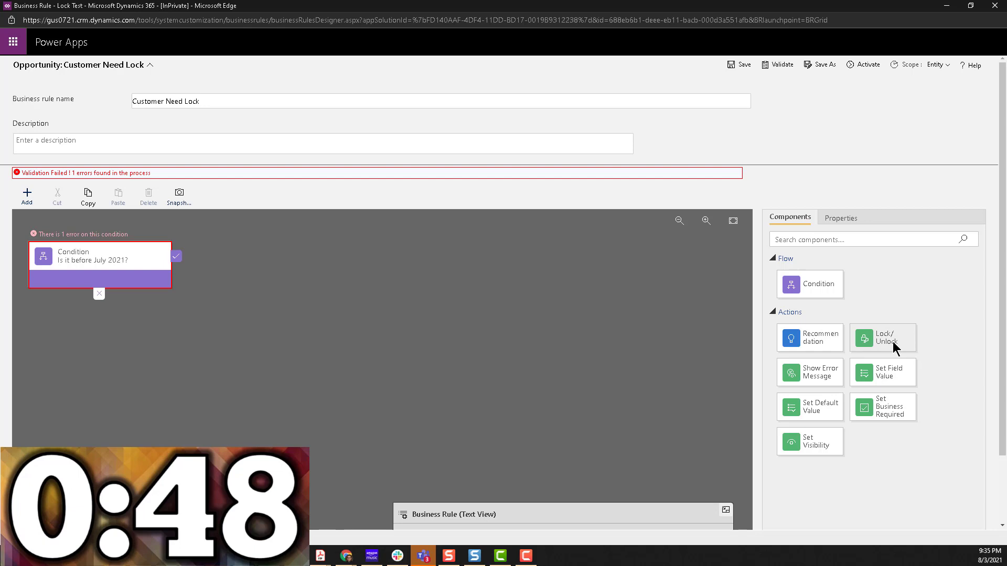
{"action": "mouse_move", "coordinate": [894, 345]}
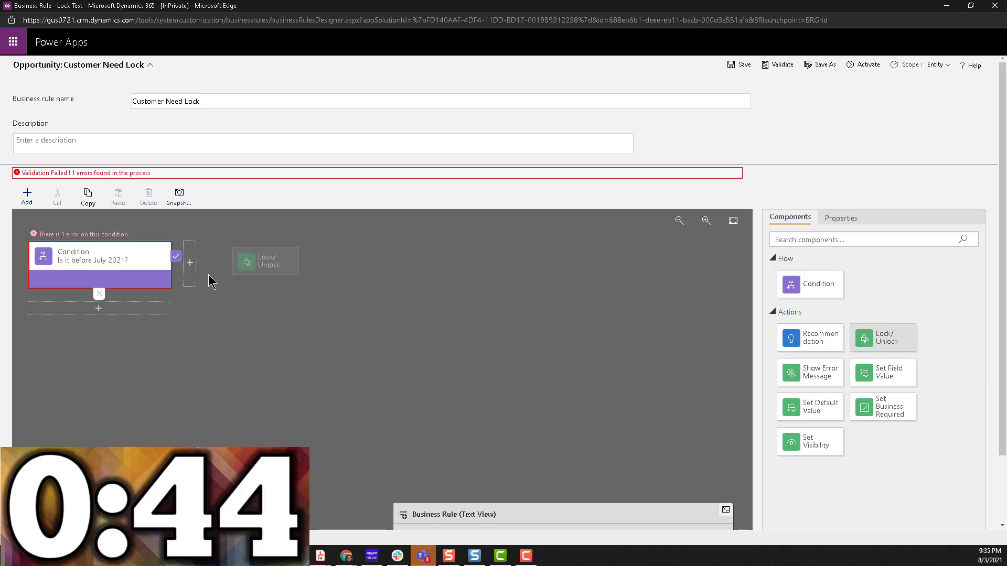
Step: Add a Lock Customer Need action that locks the Customer Need field and apply it
{"action": "left_click", "coordinate": [272, 260]}
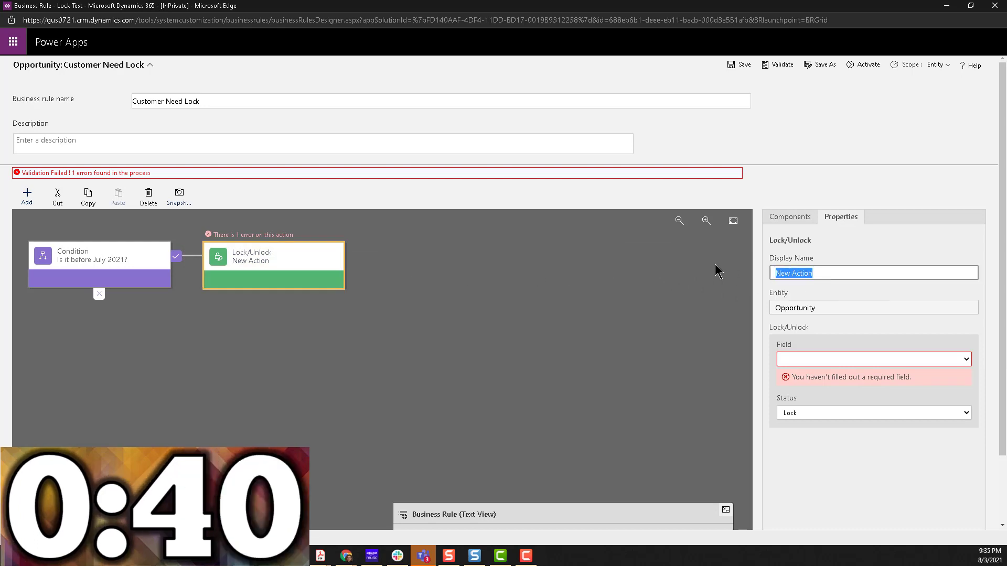
{"action": "type", "text": "Lock Cu"}
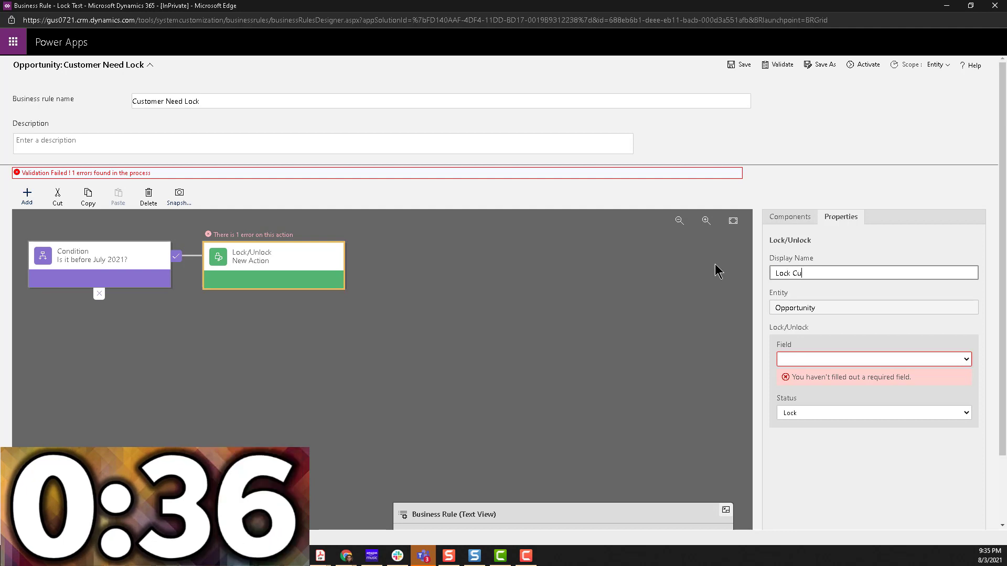
{"action": "type", "text": "stomer Need"}
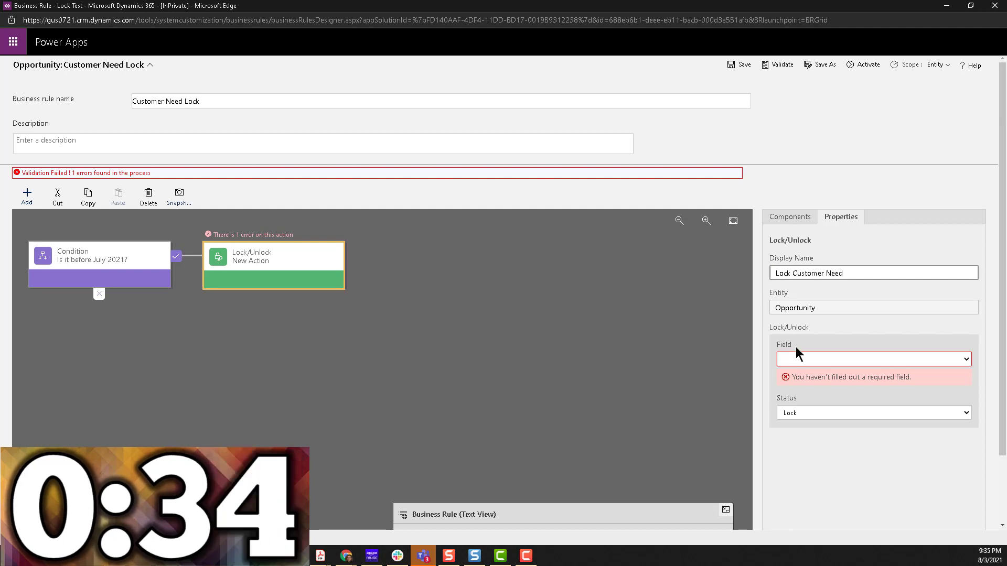
{"action": "left_click", "coordinate": [874, 358]}
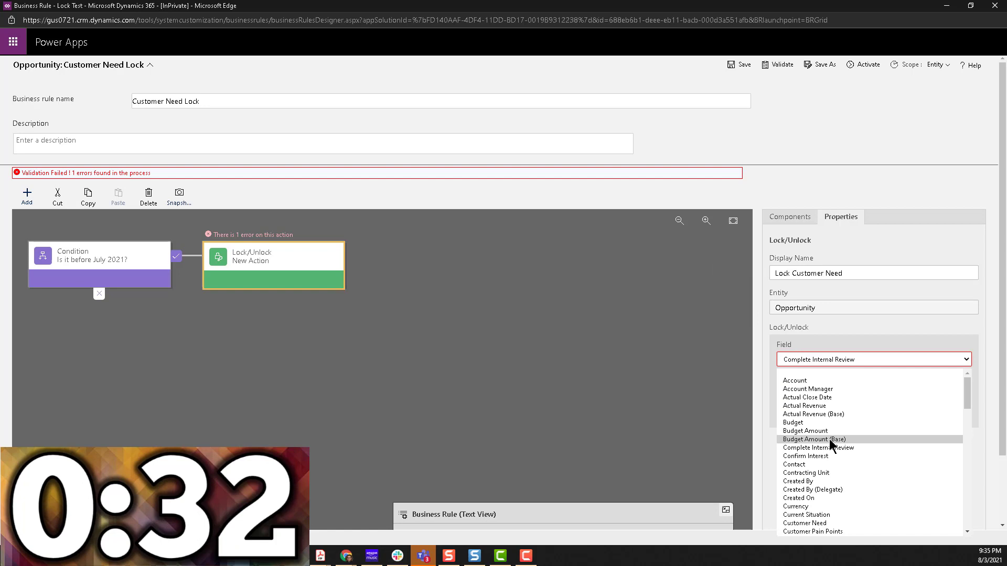
{"action": "left_click", "coordinate": [804, 523]}
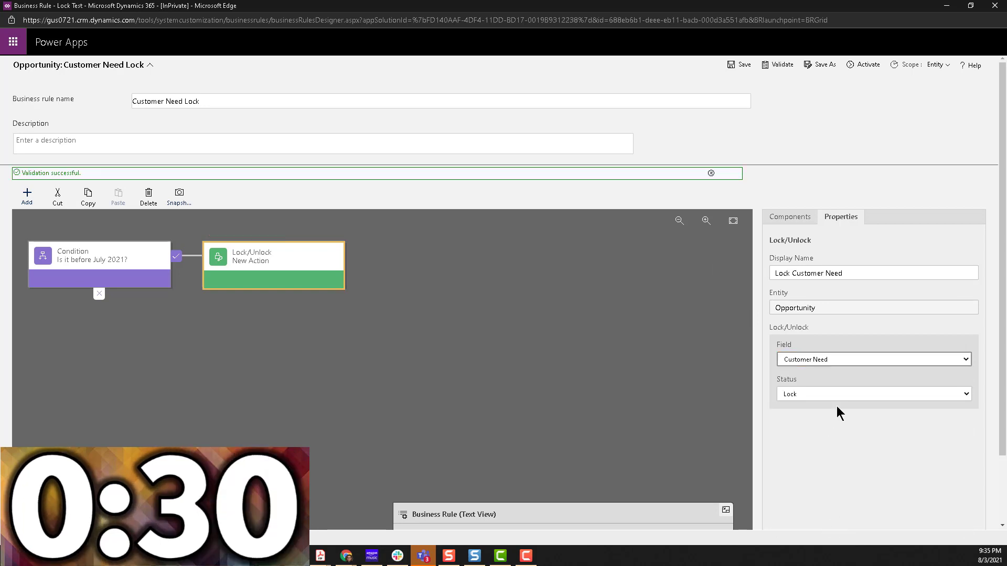
{"action": "mouse_move", "coordinate": [799, 187]}
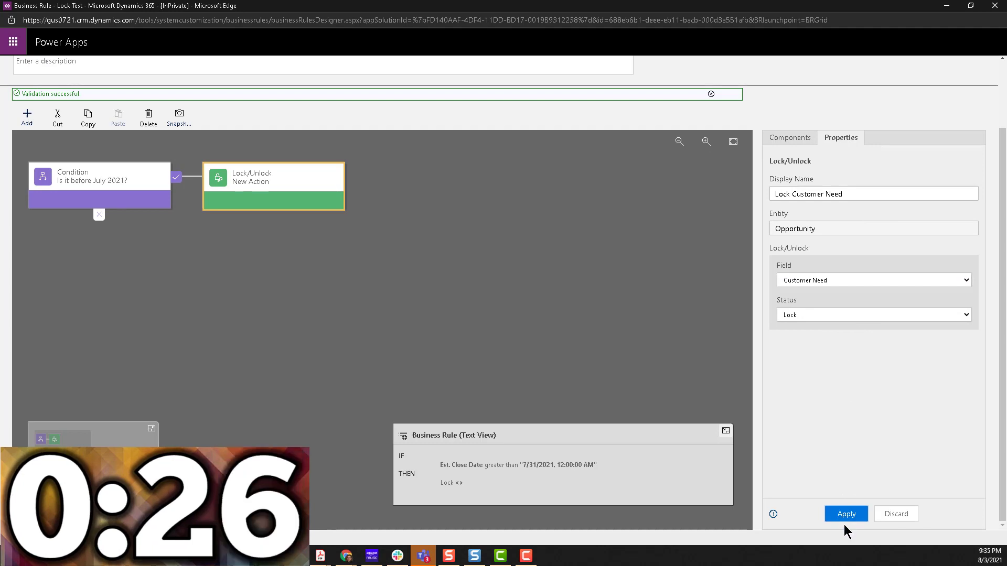
{"action": "left_click", "coordinate": [845, 514]}
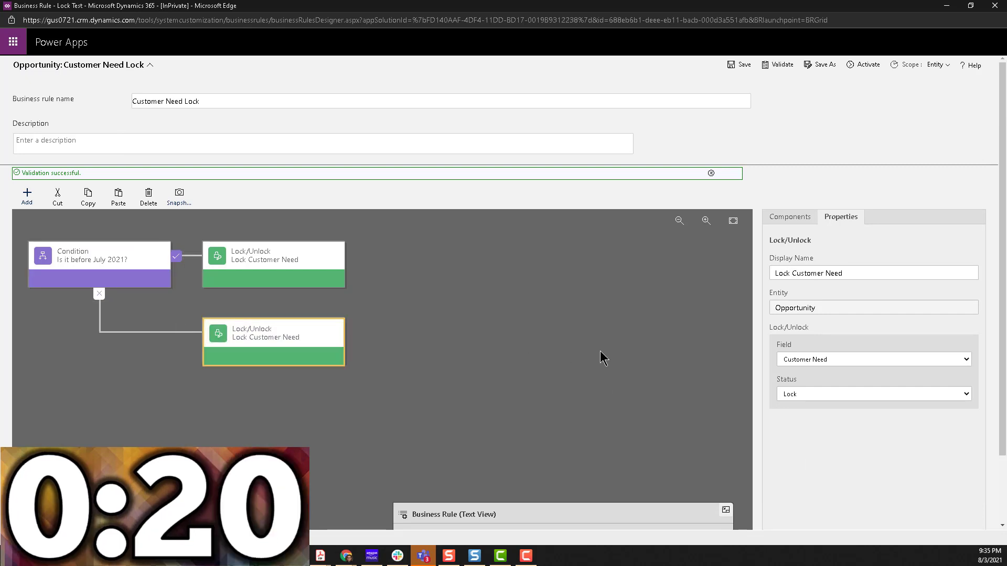
Step: Set the second action to Unlock the field, name it Unlock Customer Need, and apply
{"action": "left_click", "coordinate": [874, 393]}
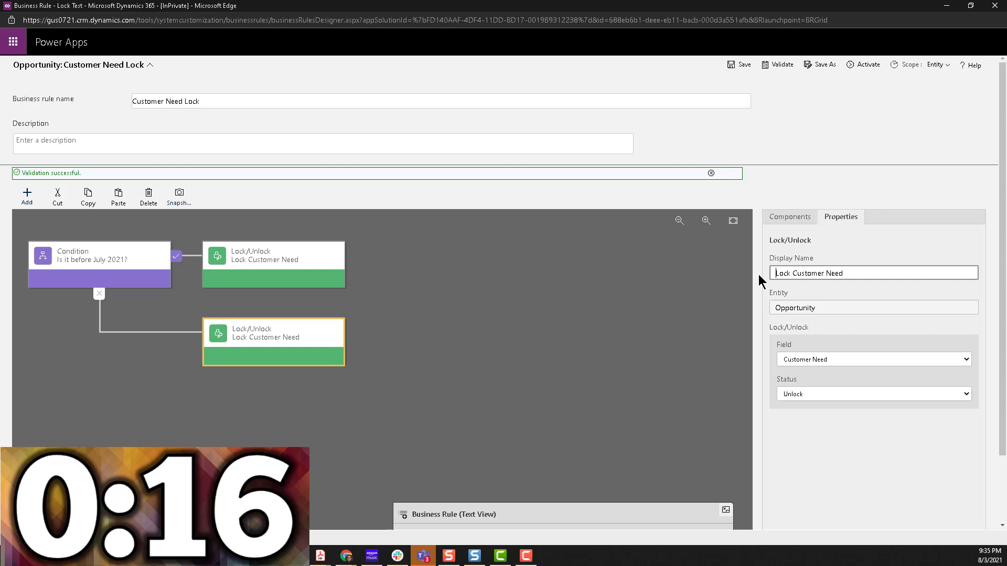
{"action": "type", "text": "Unlock Customer Need"}
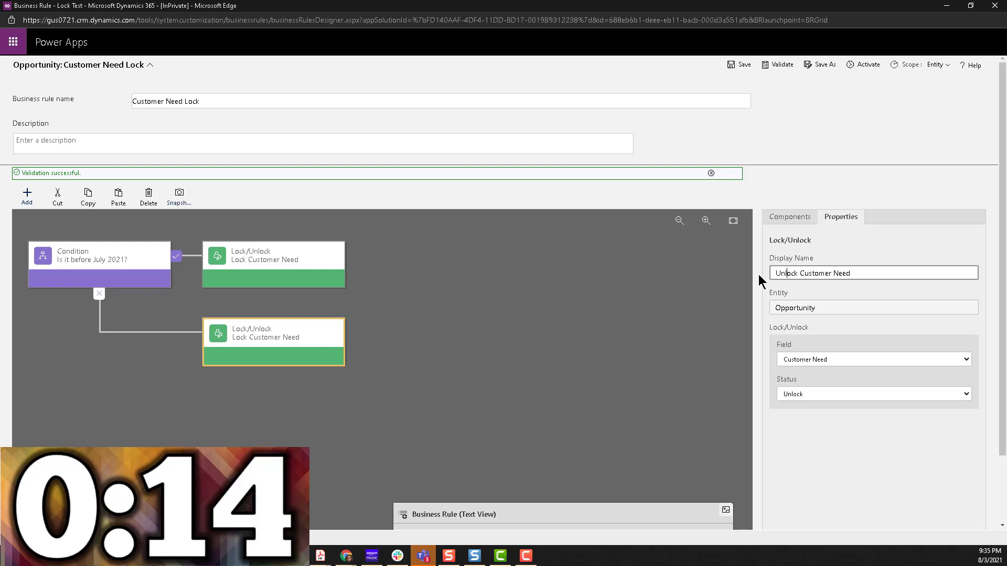
{"action": "scroll", "scroll_direction": "down", "scroll_amount": 3}
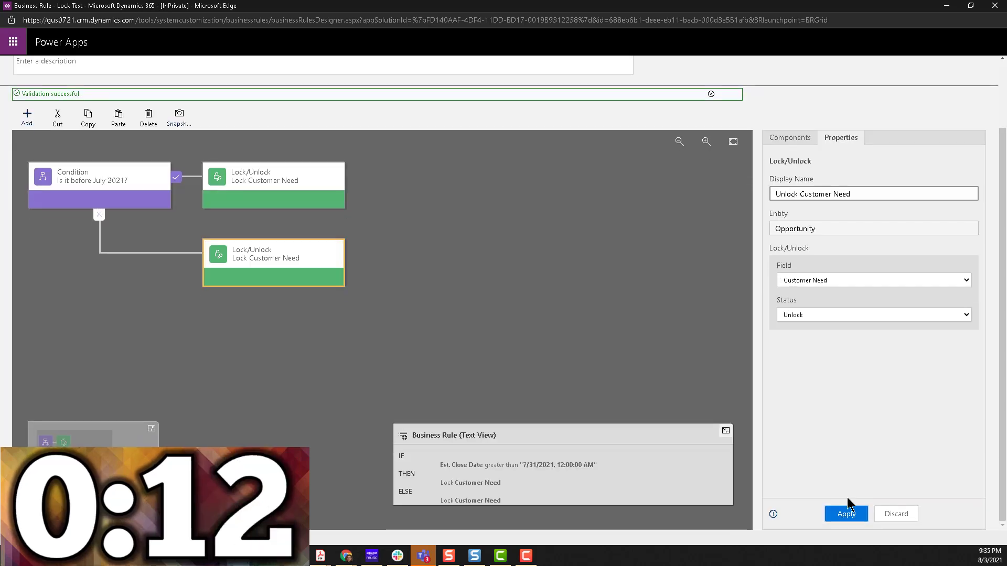
{"action": "left_click", "coordinate": [845, 514]}
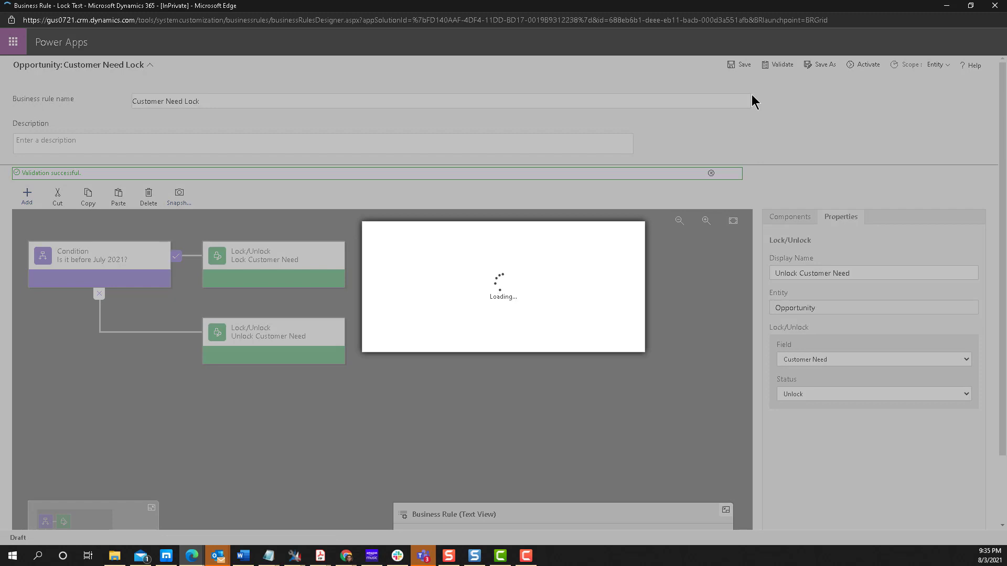
{"action": "mouse_move", "coordinate": [941, 69]}
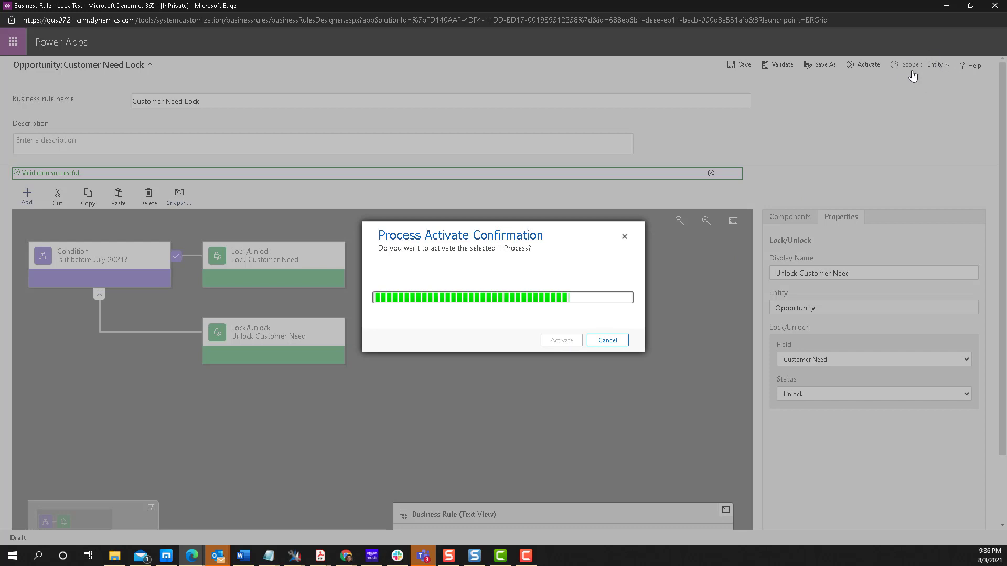
Step: Confirm activation of the Customer Need Lock rule and return to the opportunity
{"action": "left_click", "coordinate": [560, 340]}
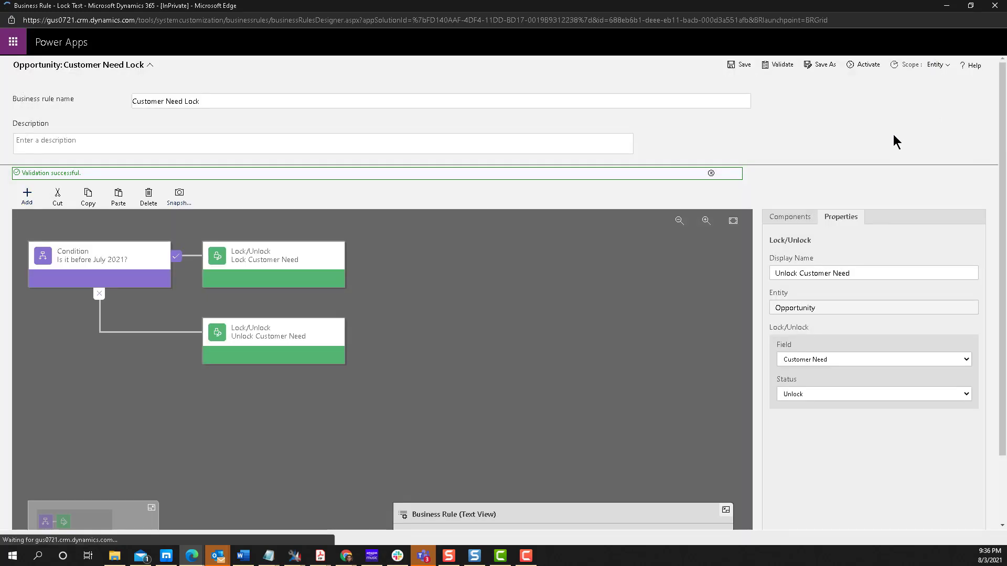
{"action": "left_click", "coordinate": [867, 64]}
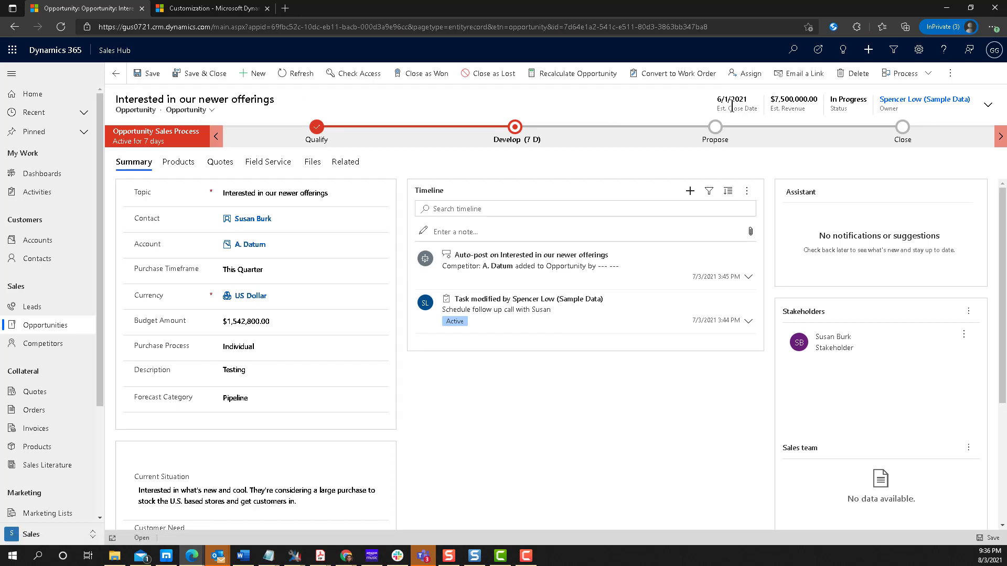
Step: Change the opportunity's Est. Close Date to 8/1/2021 in the header flyout
{"action": "left_click", "coordinate": [515, 136]}
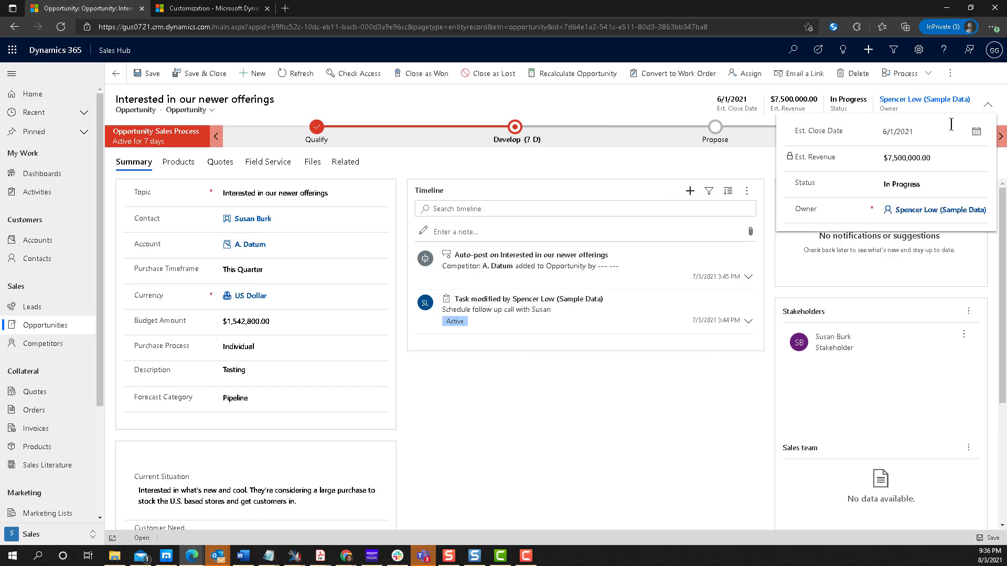
{"action": "left_click", "coordinate": [975, 131]}
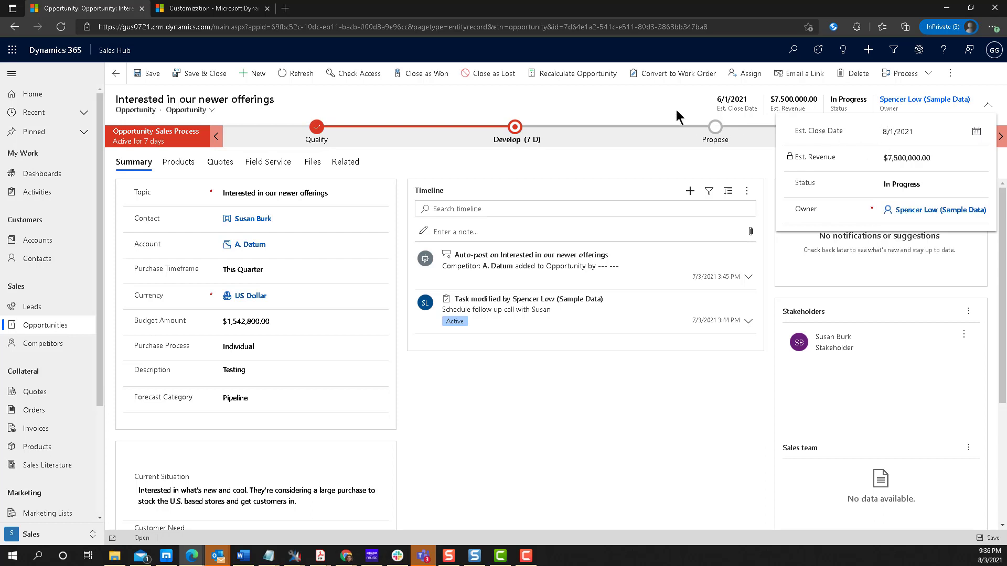
{"action": "left_click", "coordinate": [515, 137]}
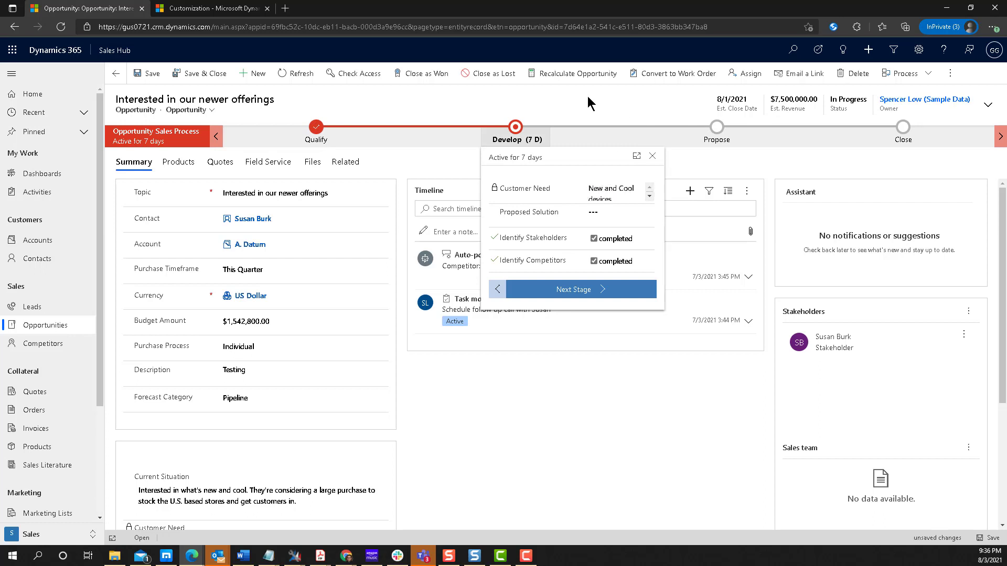
{"action": "mouse_move", "coordinate": [588, 102]}
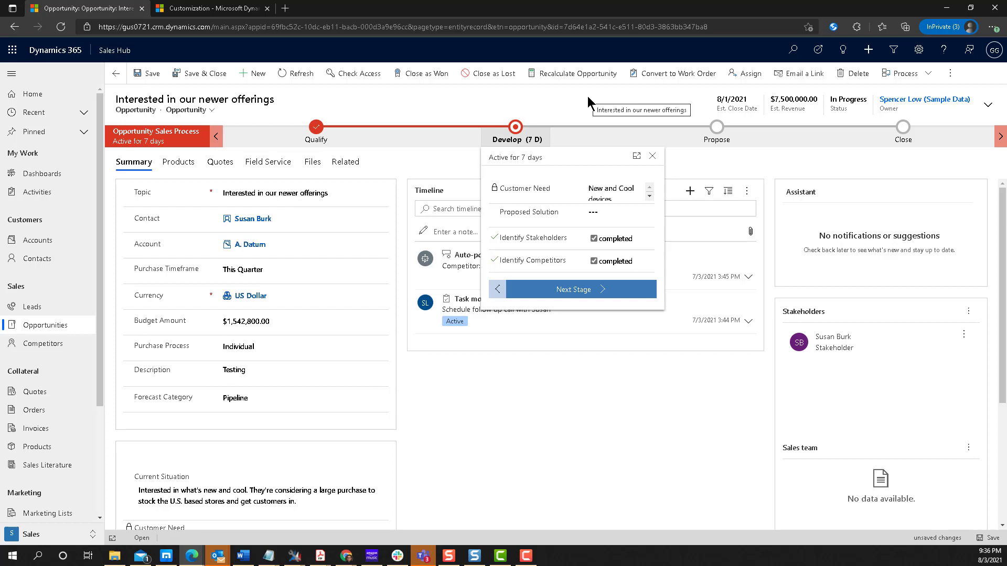
{"action": "mouse_move", "coordinate": [555, 161]}
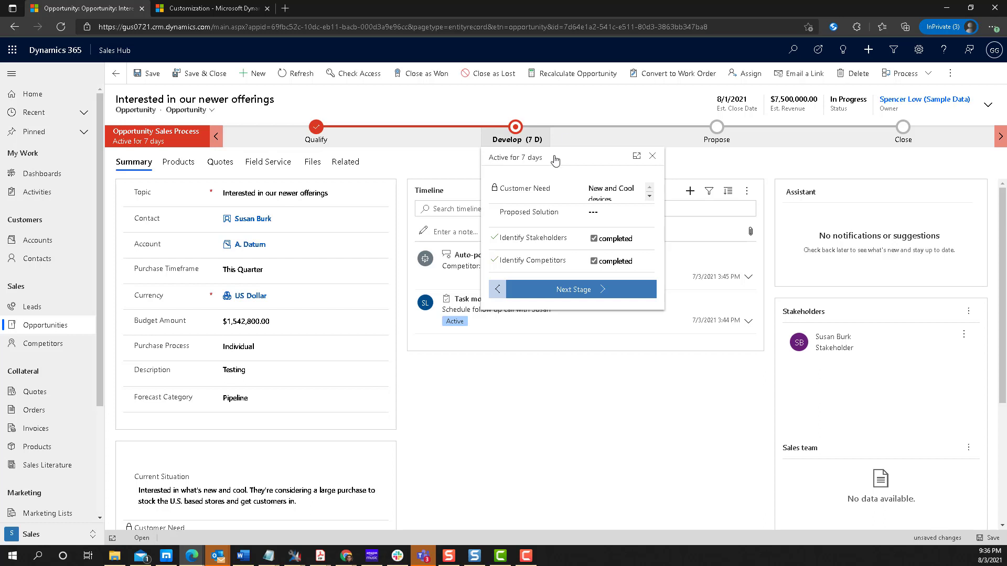
{"action": "mouse_move", "coordinate": [544, 201]}
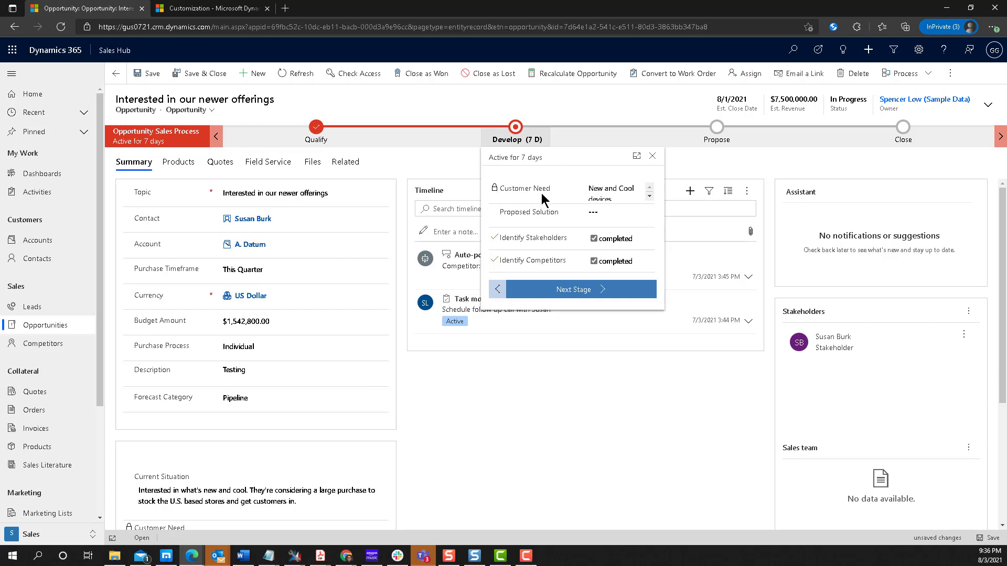